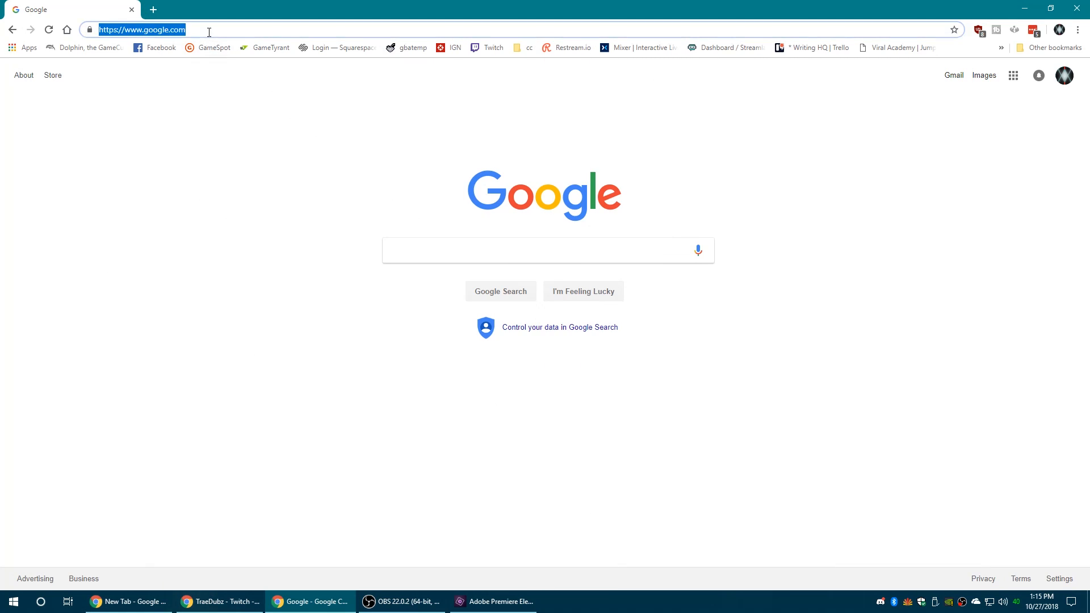
Step: Search Google for 'imgburn major geeks' to find the MajorGeeks download page
text(imgburn)
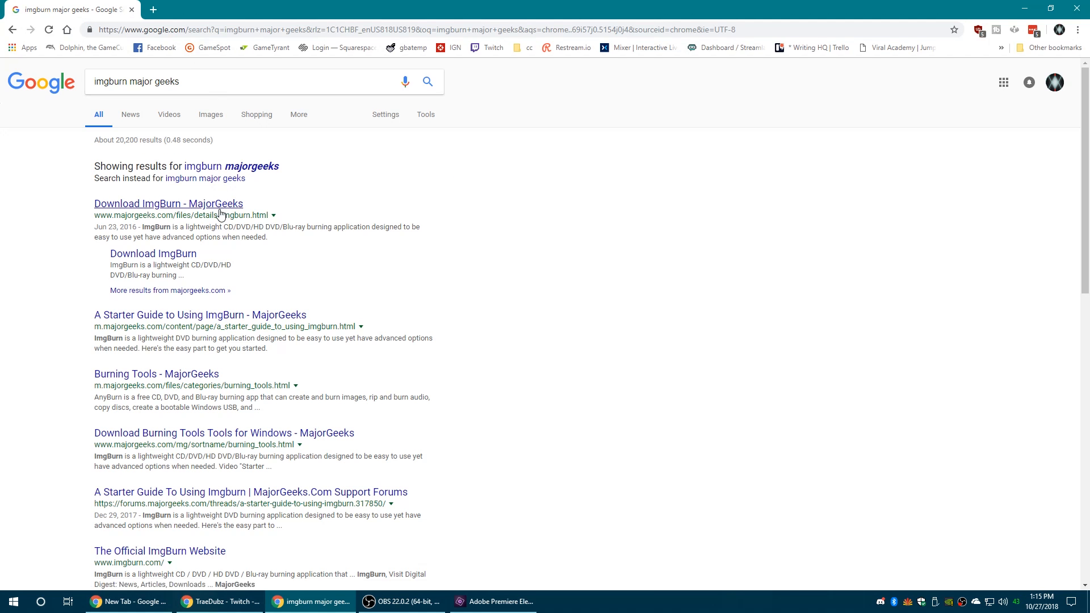
Step: Download the ImgBurn 2.5.8.0 installer from the MajorGeeks result page
click(168, 204)
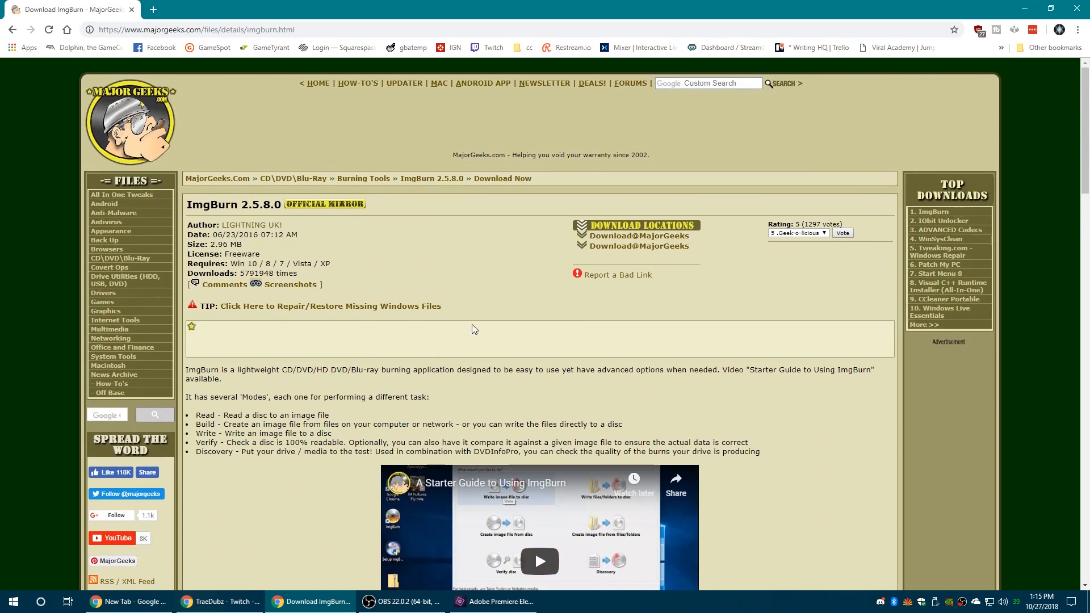
click(637, 236)
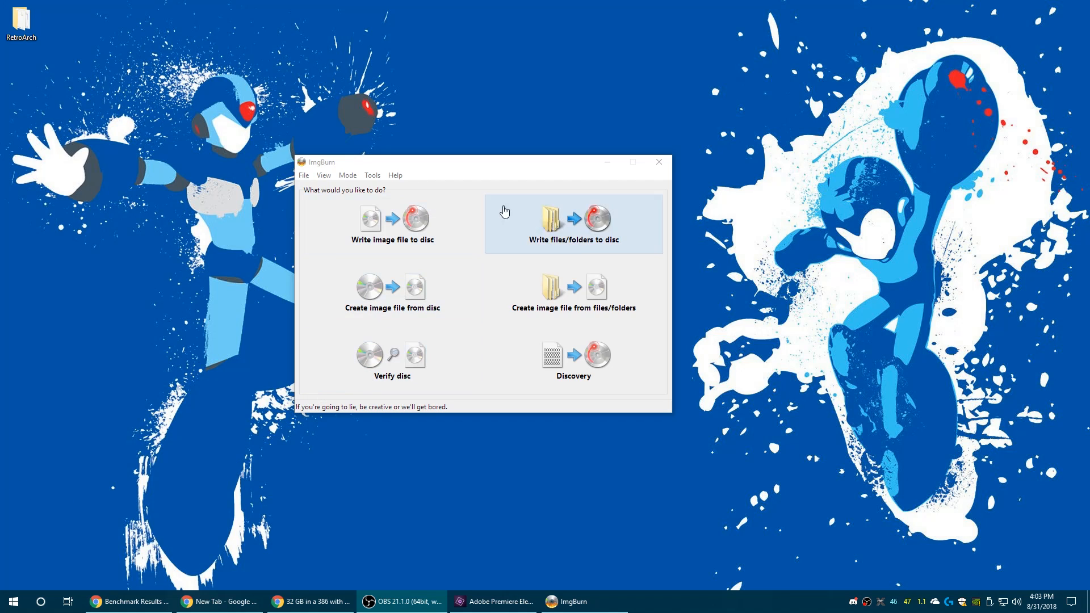
mouse_move(423, 304)
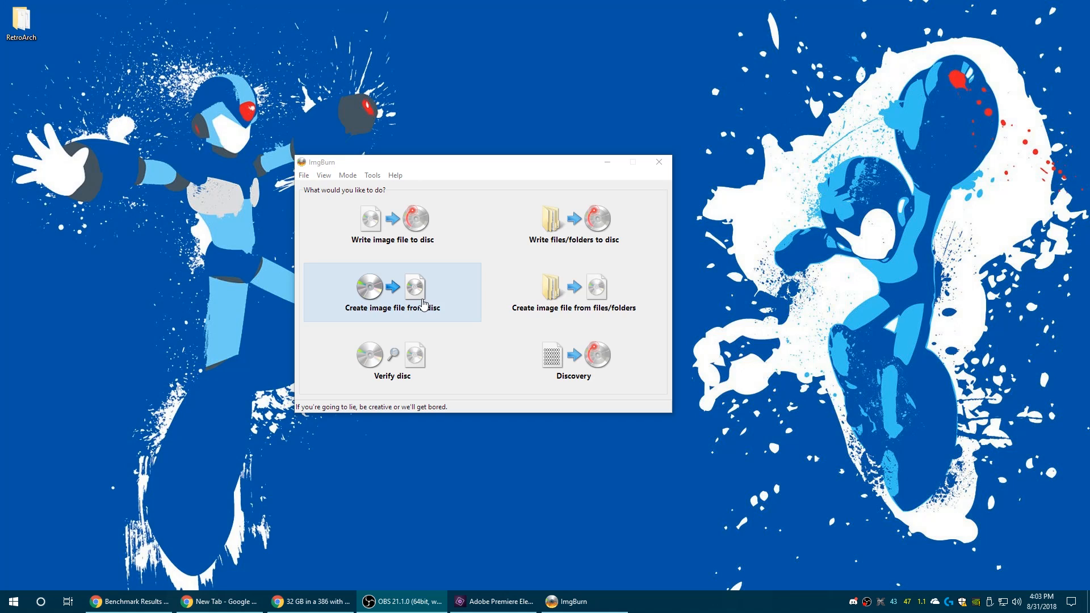
Step: Choose 'Create image file from disc' with the Blu-ray drive as source
click(392, 286)
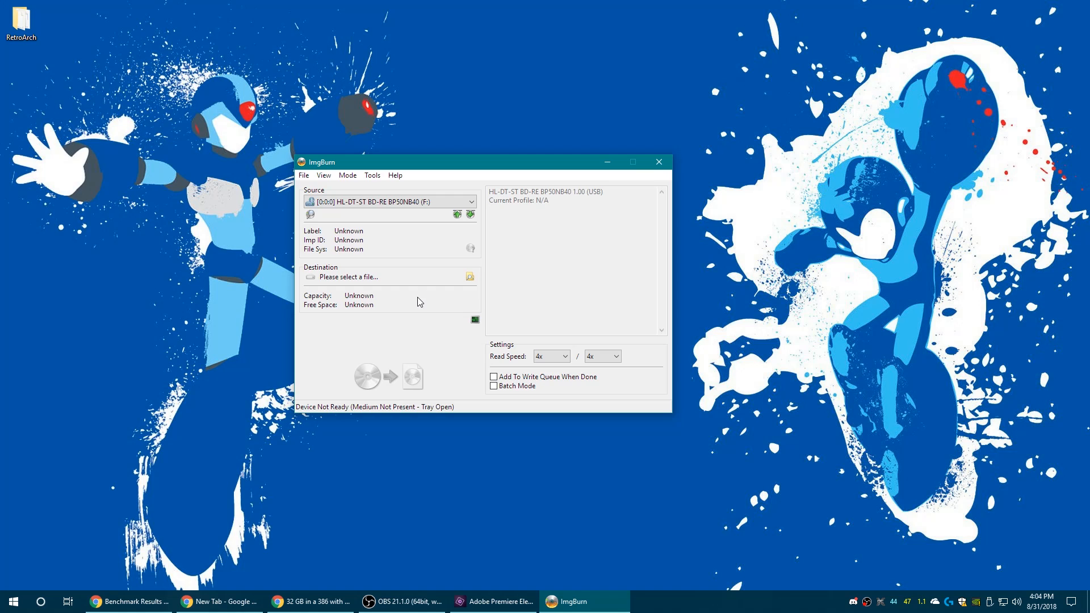
mouse_move(420, 319)
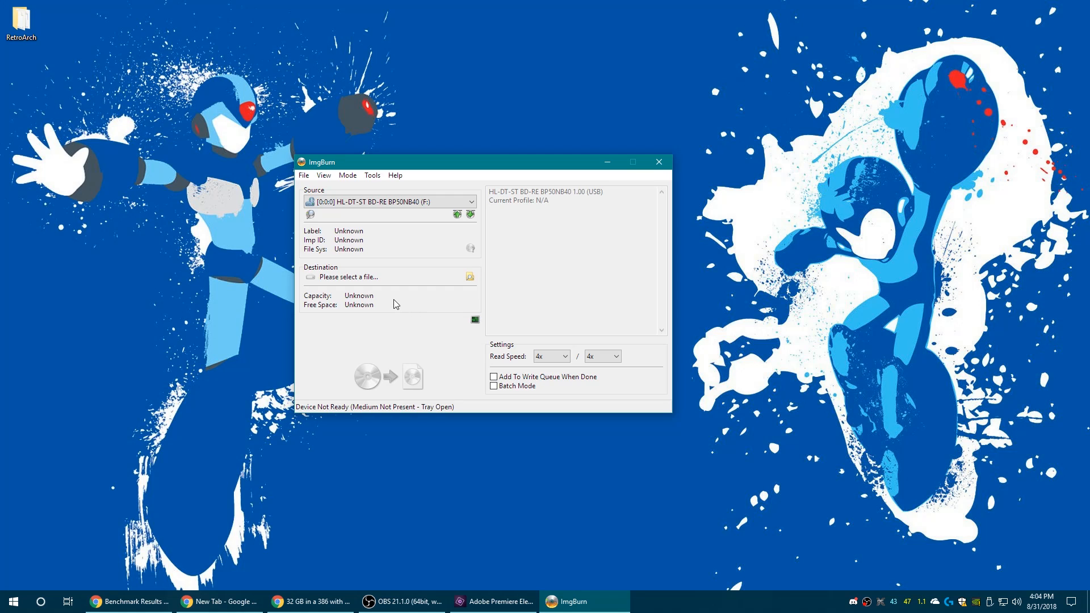
mouse_move(397, 339)
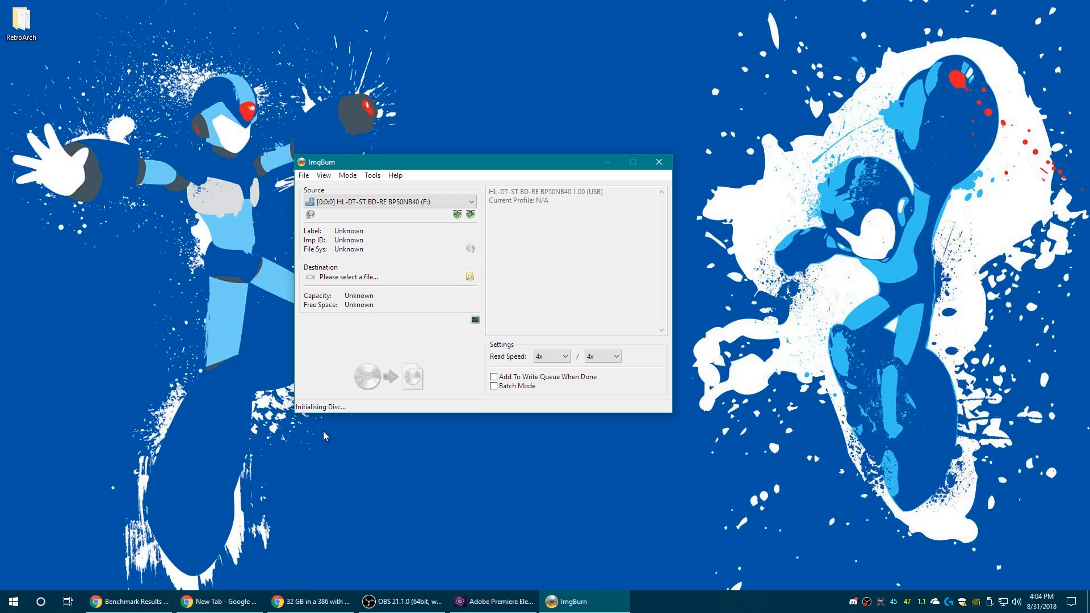
mouse_move(312, 376)
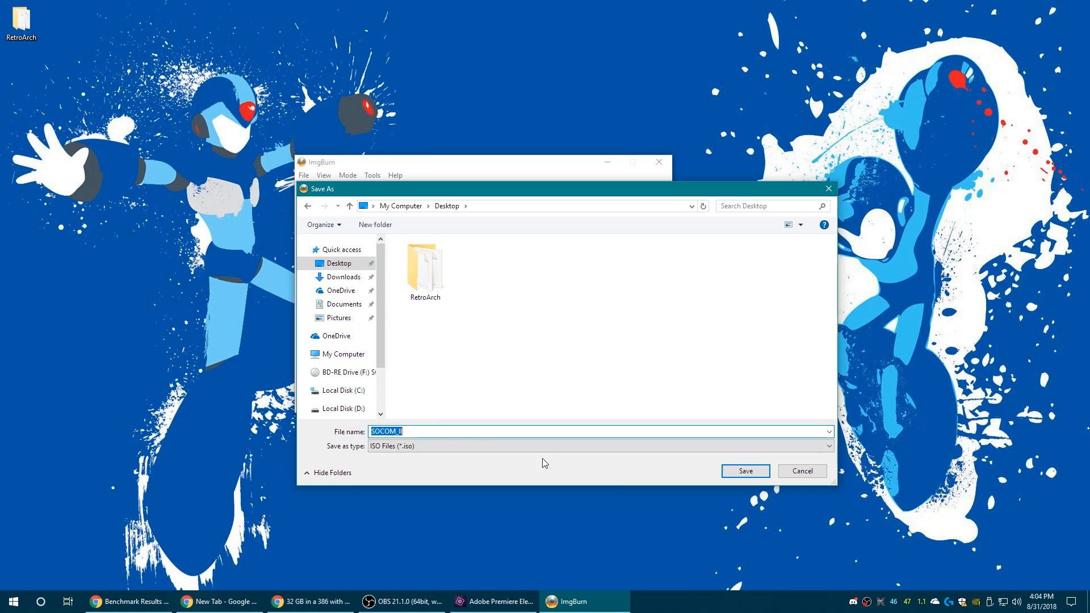
Step: Set the destination to SOCOM_II.ISO on the desktop as an ISO file
click(744, 470)
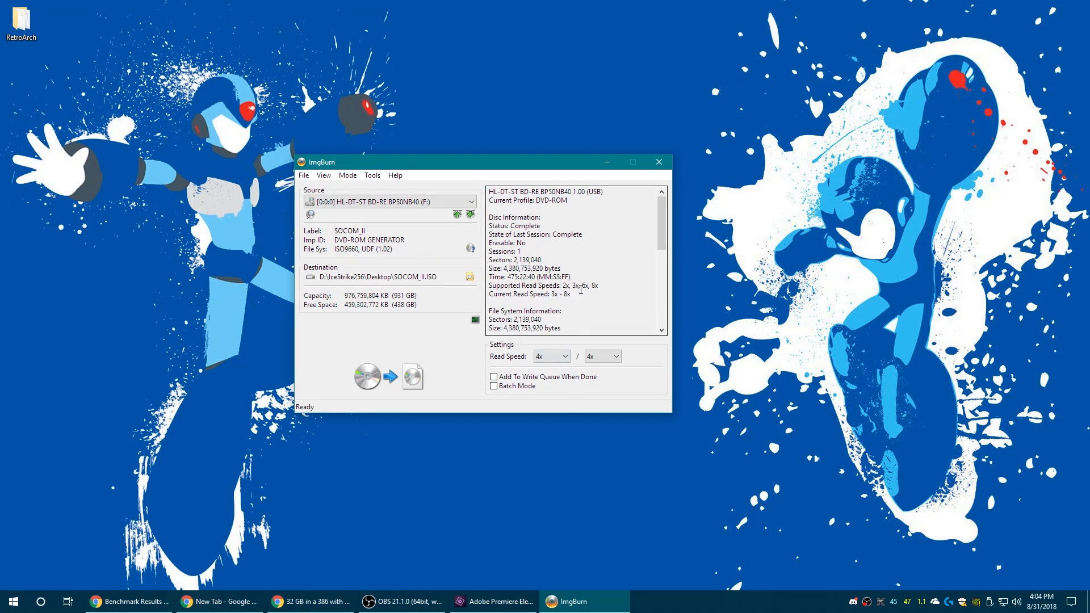
mouse_move(600, 308)
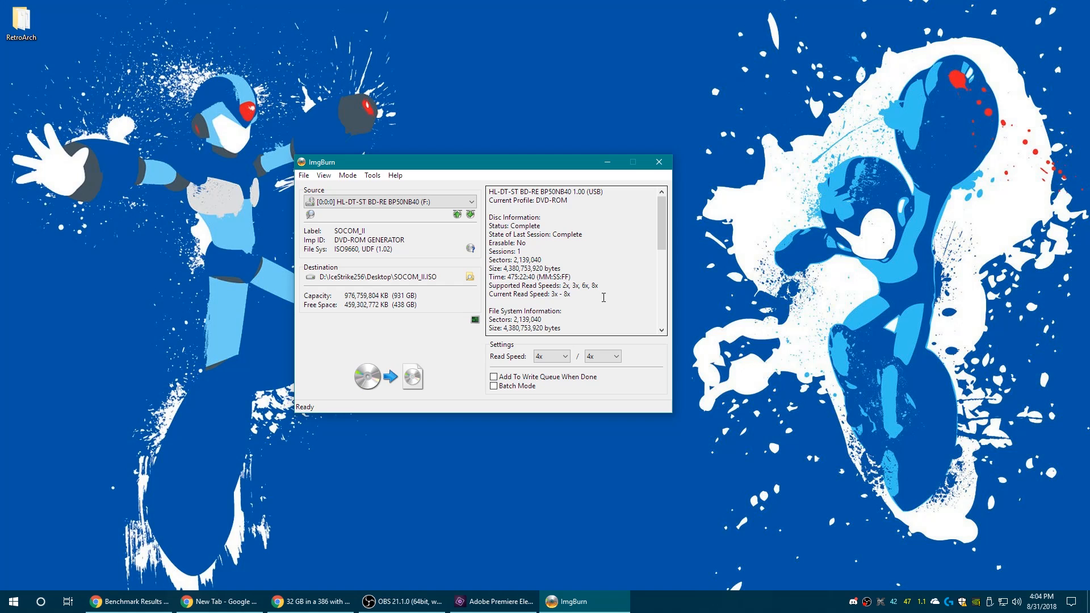
mouse_move(603, 295)
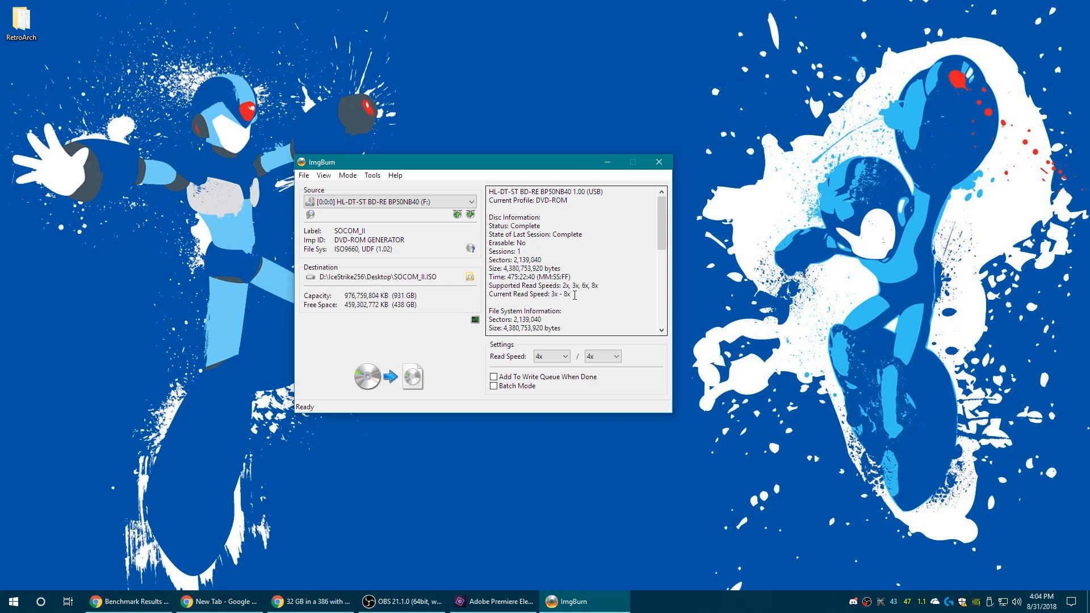
Step: Set the read speed to 2x and begin reading the disc into SOCOM_II.ISO
click(565, 356)
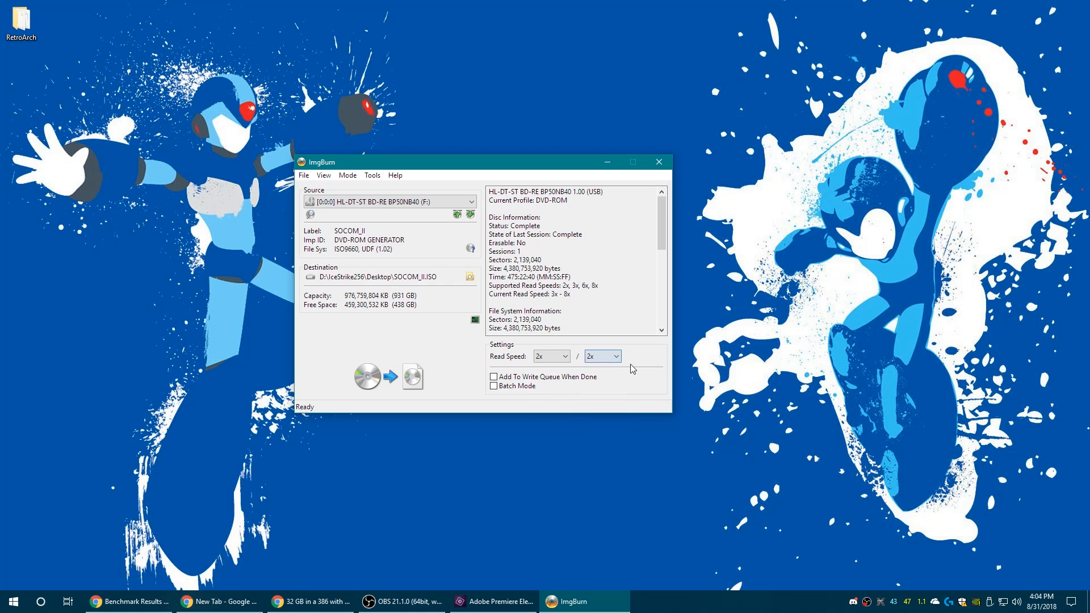
mouse_move(435, 373)
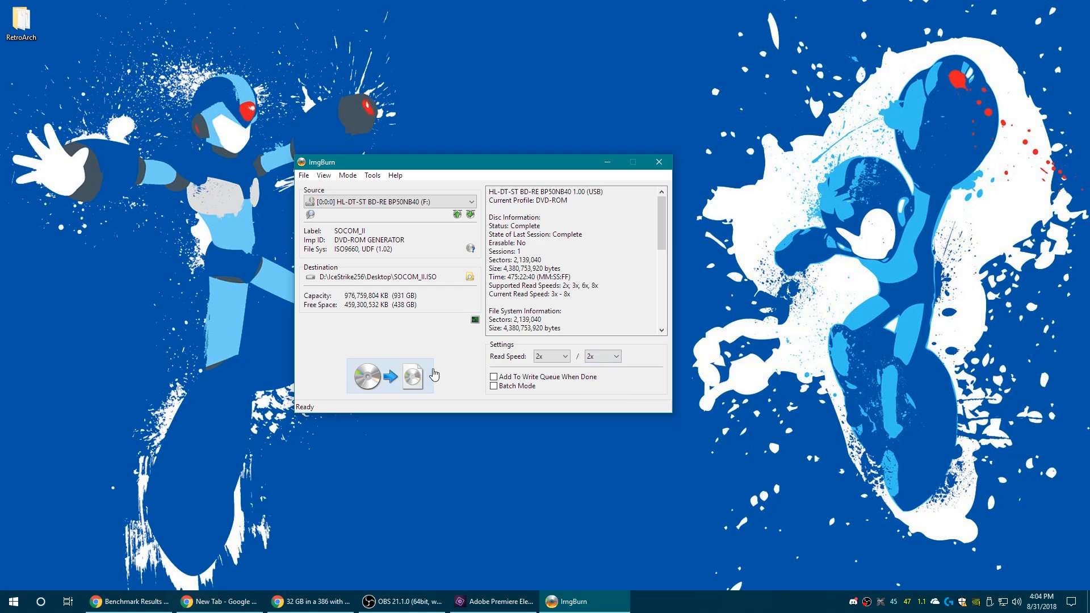
click(388, 376)
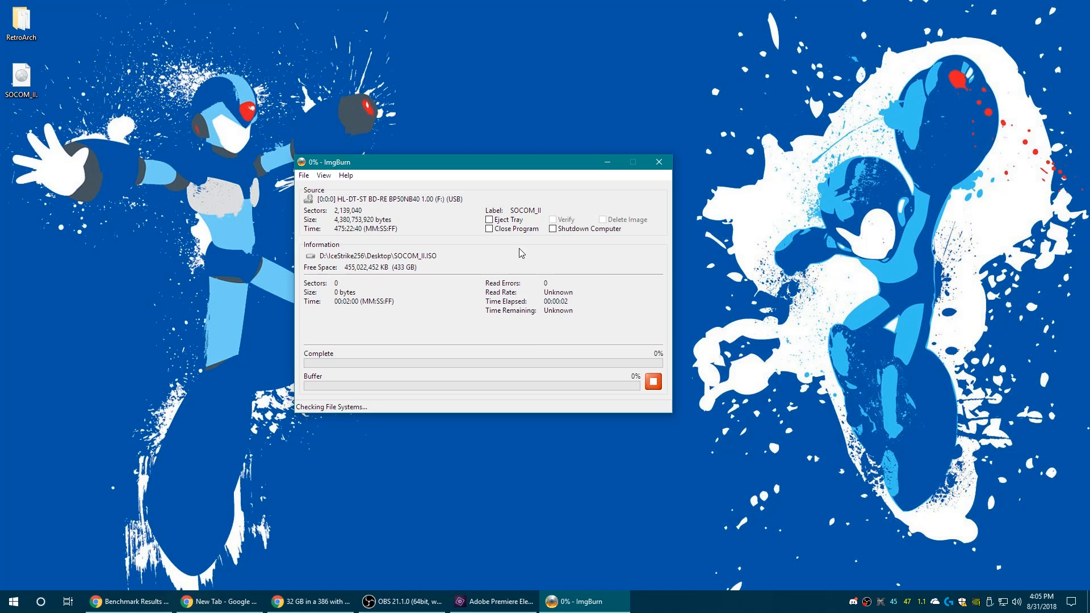
Step: Let the read finish and load the SOCOM_II ISO in PCSX2
click(488, 220)
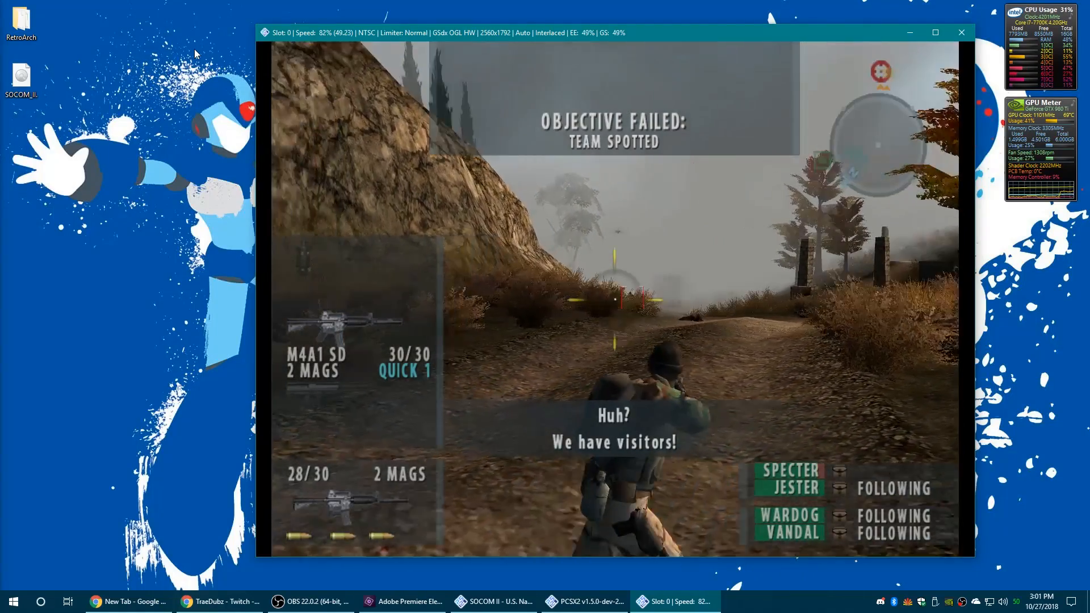
Step: Close PCSX2 and show the context options for SOCOM_II.iso on the desktop
click(962, 32)
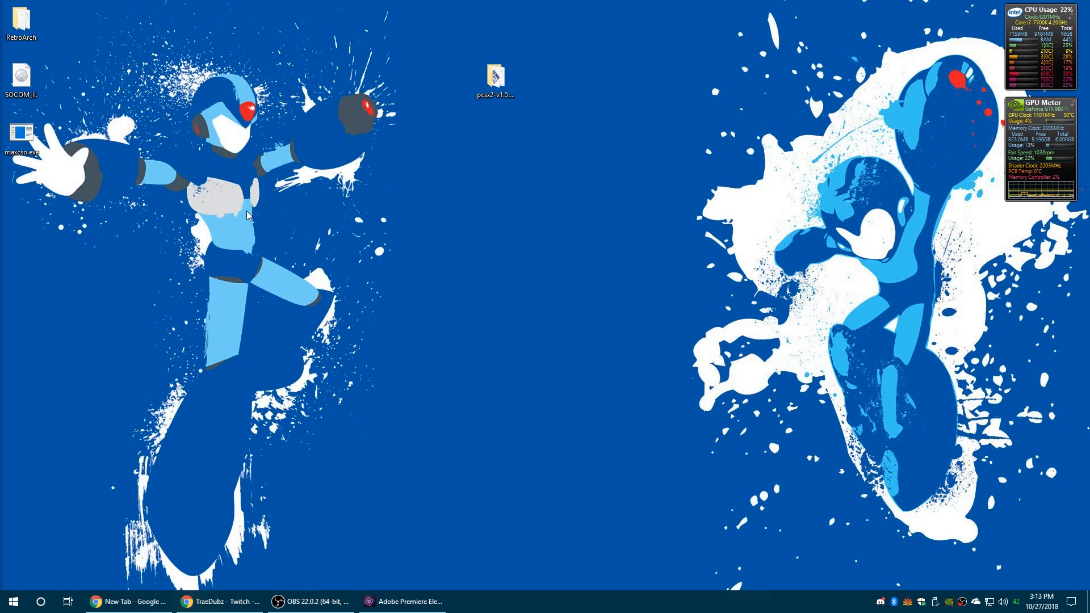
right_click(21, 73)
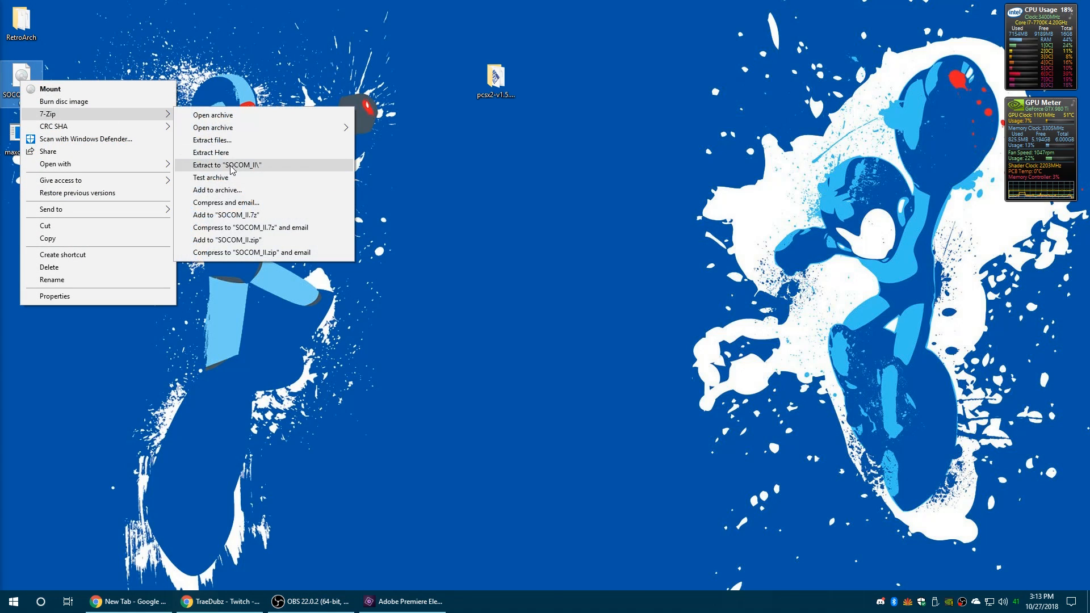
mouse_move(277, 223)
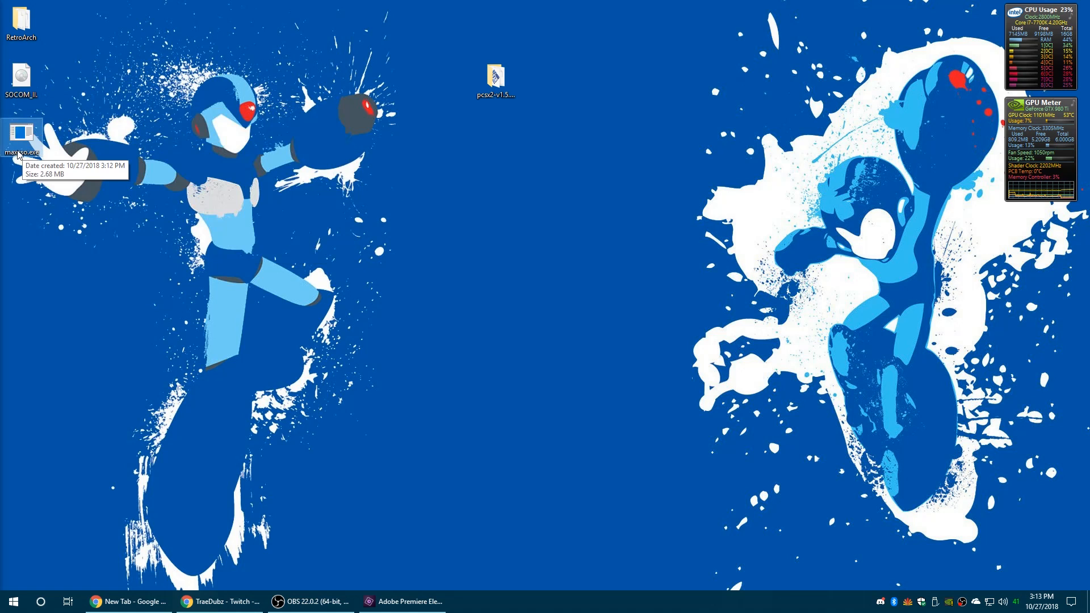
mouse_move(20, 75)
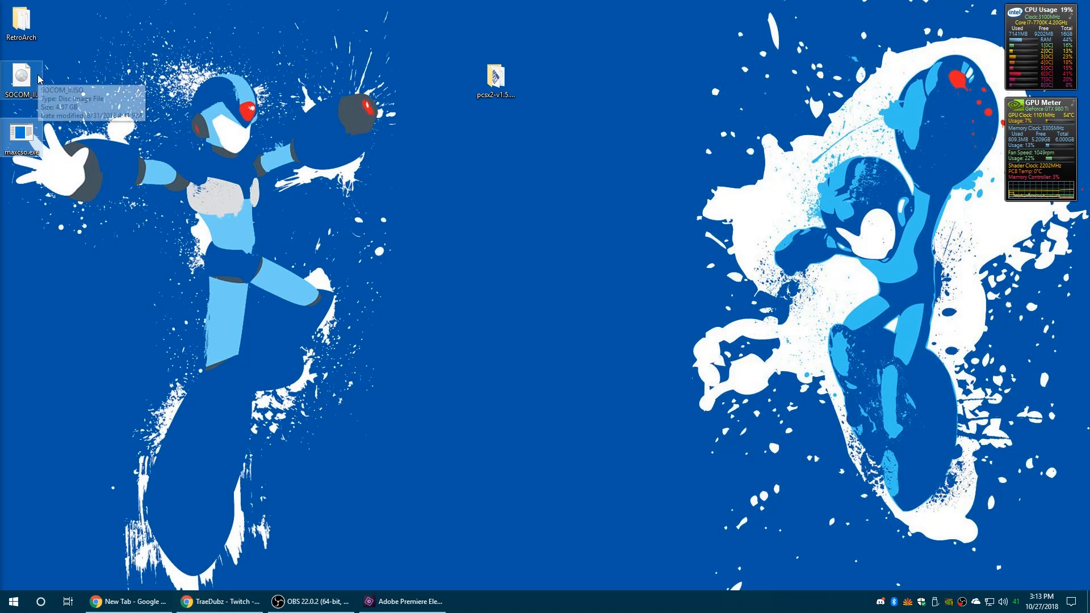